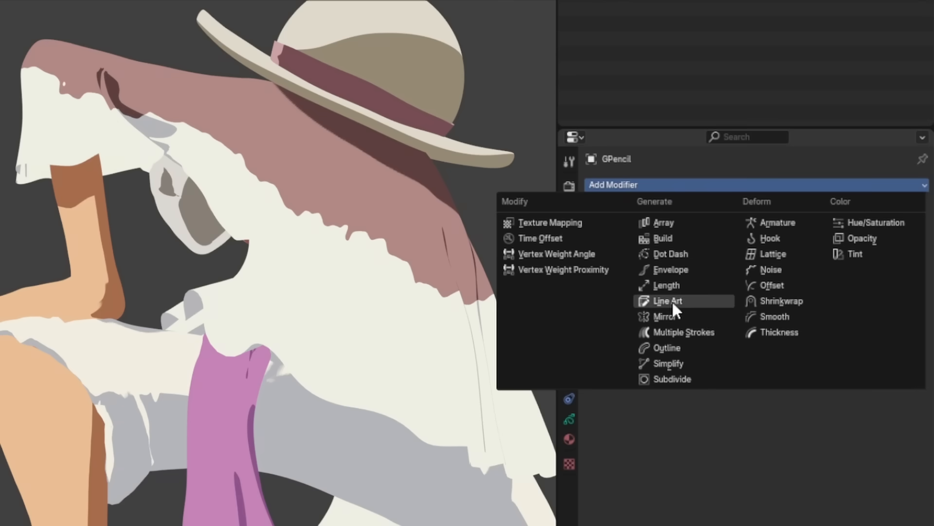
Step: Add a Line Art modifier to the GPencil object from the Generate group
left_click(667, 301)
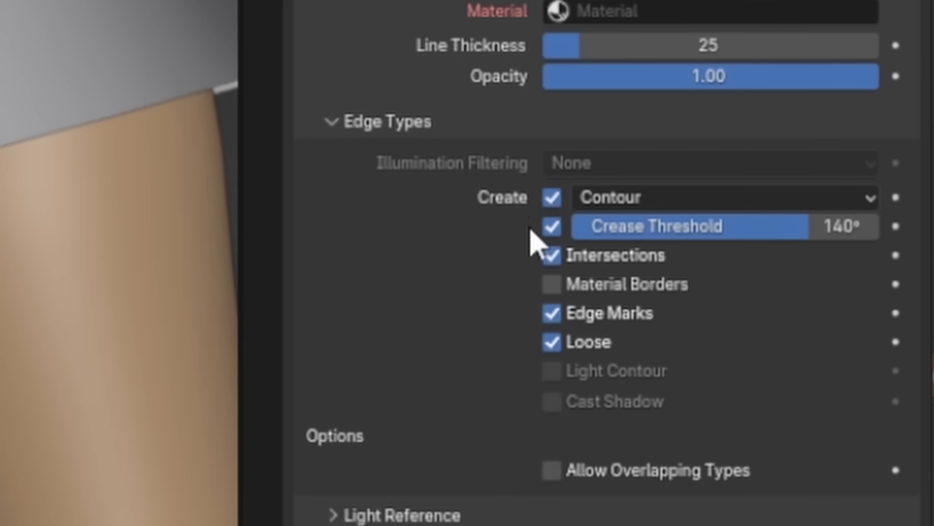
Step: Scroll the Line Art modifier panel down to reach the Edge Types settings
scroll("down", 3)
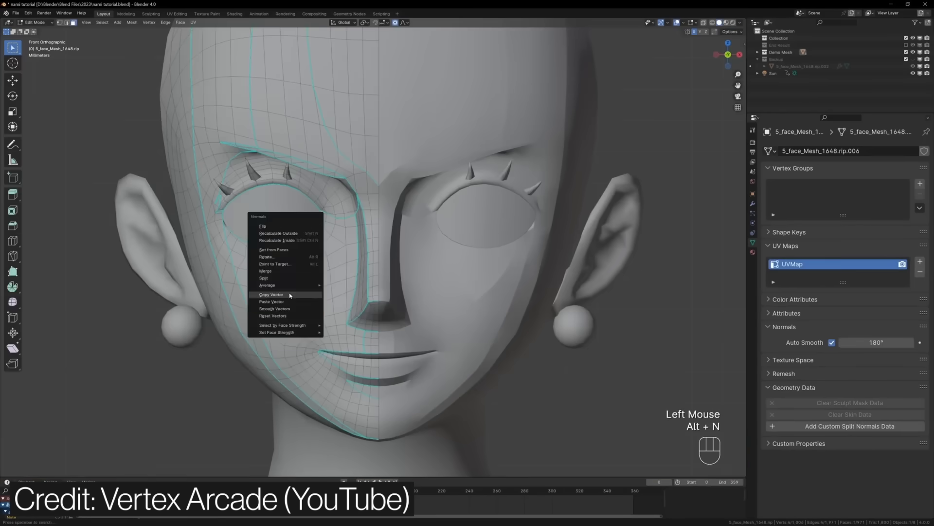
Step: Copy the normal vector of the outlined face vertices via the Normals menu
left_click(271, 294)
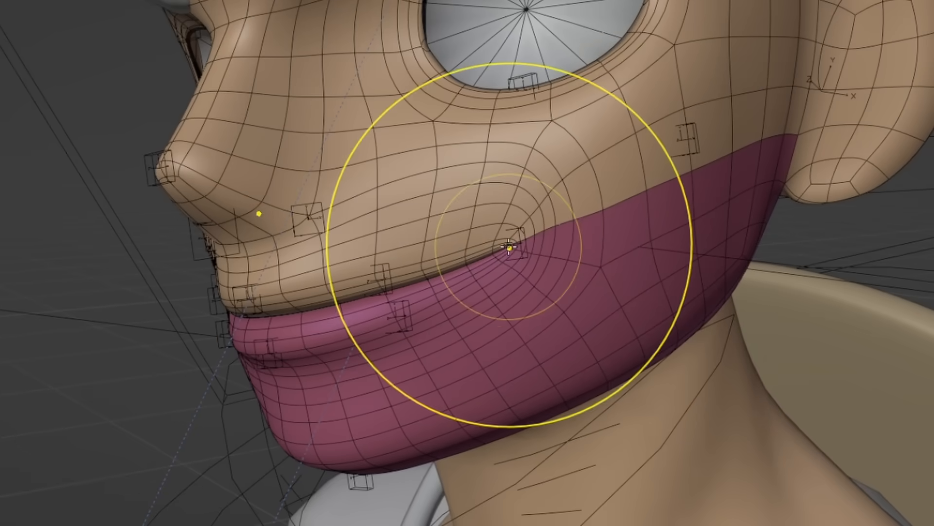
Step: Drag the mouth corner with the Grab brush, shifting the lip line toward the nose
left_click_drag(509, 247, 408, 289)
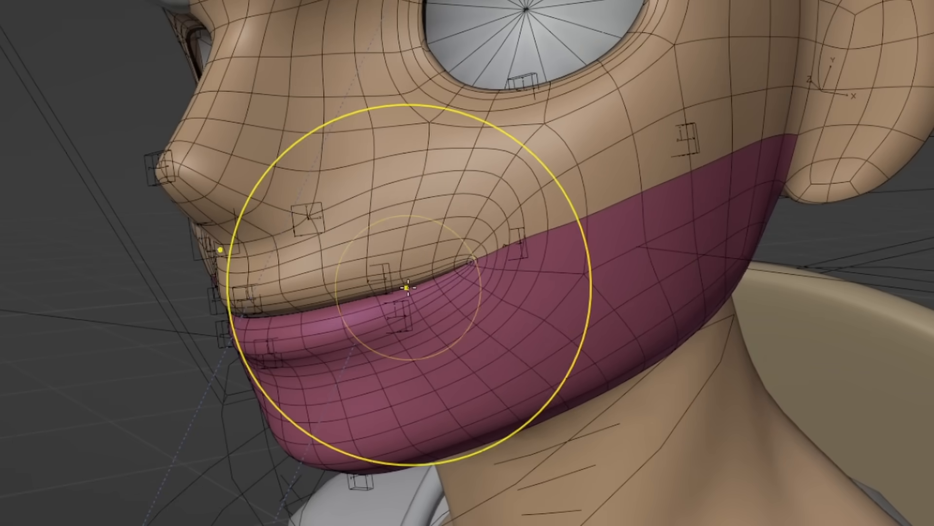